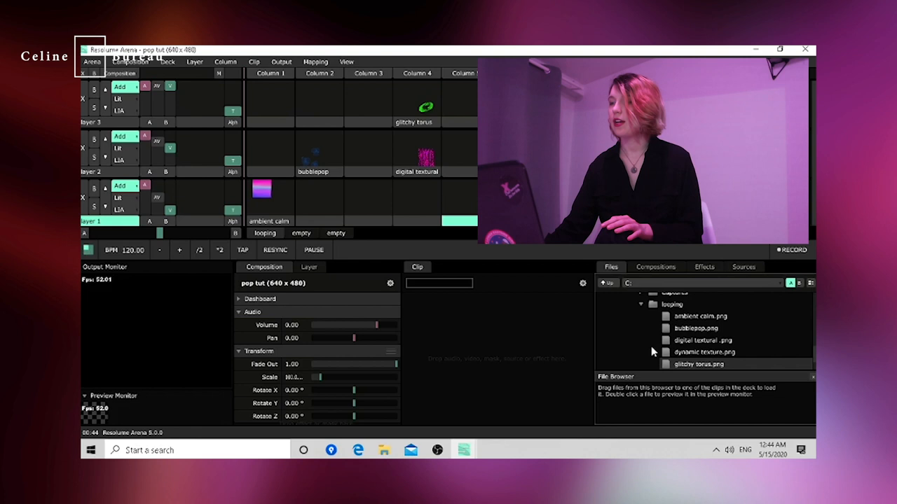
# Show the browser's Effects list, then the Sources list with DirectShow capture devices and FFGL generators
pyautogui.click(704, 267)
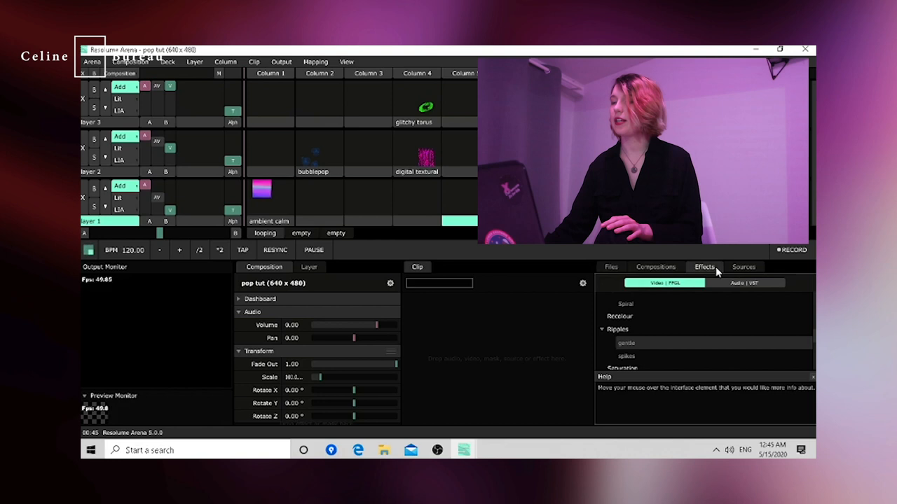
pyautogui.click(742, 267)
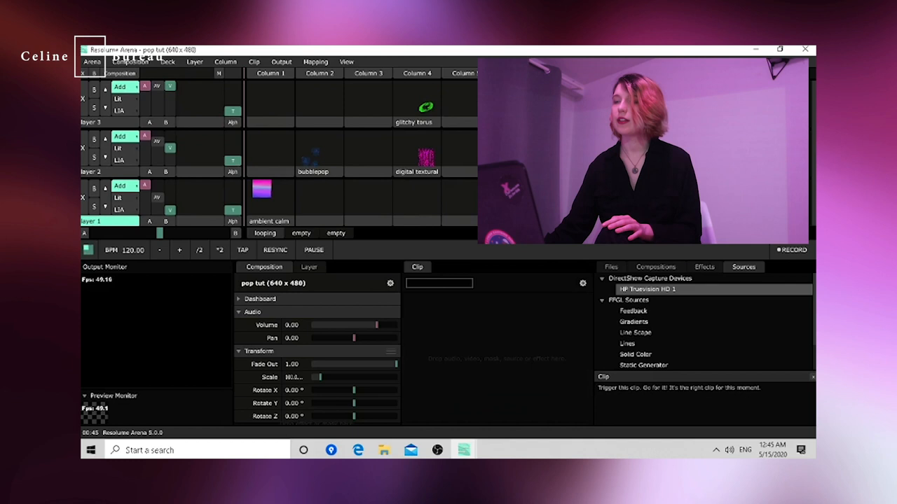
pyautogui.scroll(-3)
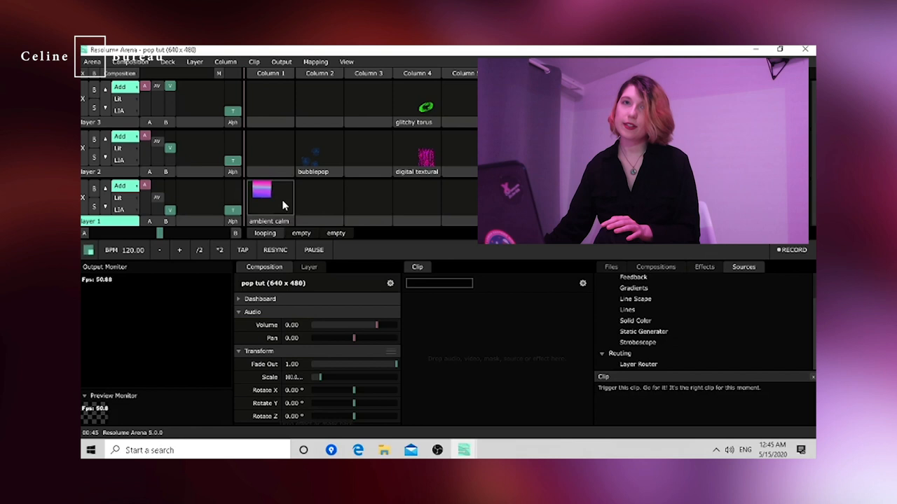
# Trigger ambient calm on layer 1 and bubblepop on layer 2 so they blend in the output
pyautogui.click(270, 195)
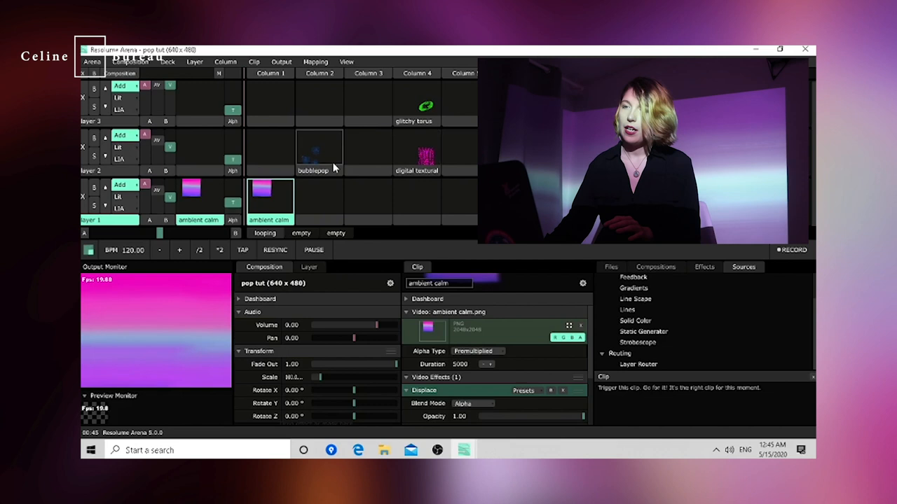
pyautogui.click(320, 152)
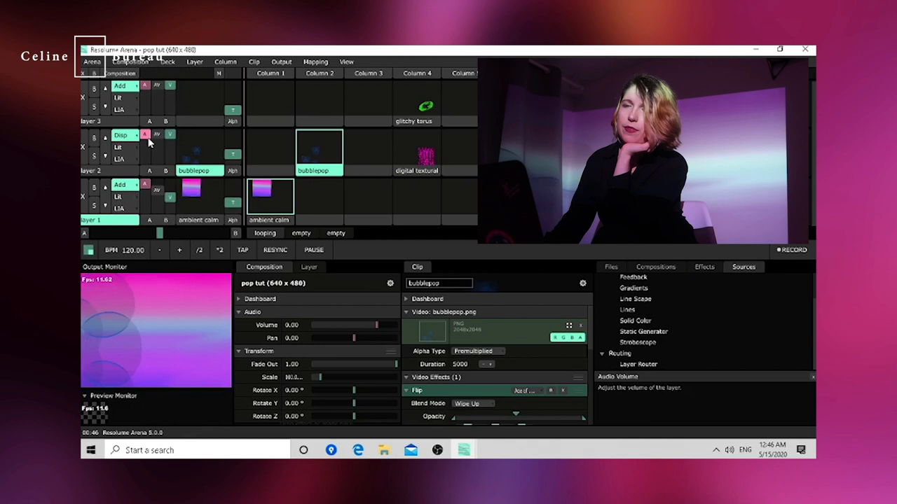
# Change layer 2's blend mode, trigger digital textural in layer 1 column 4, then stop it
pyautogui.click(123, 135)
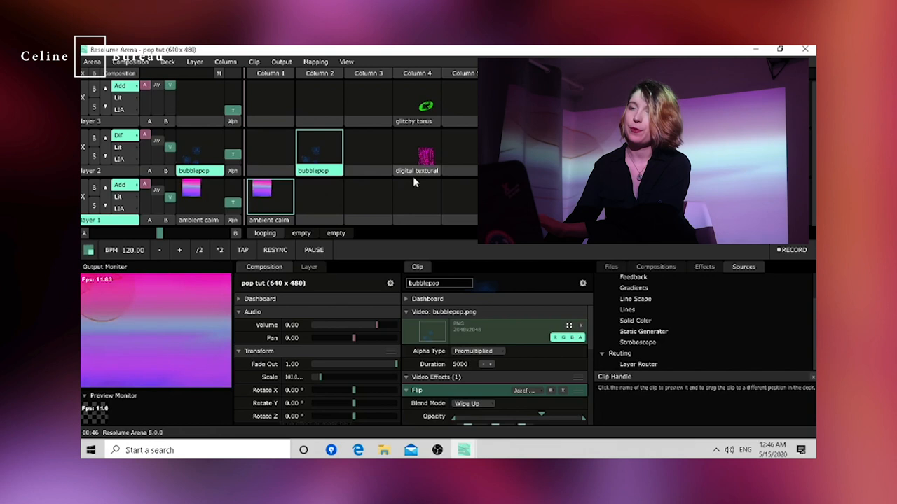
pyautogui.click(417, 199)
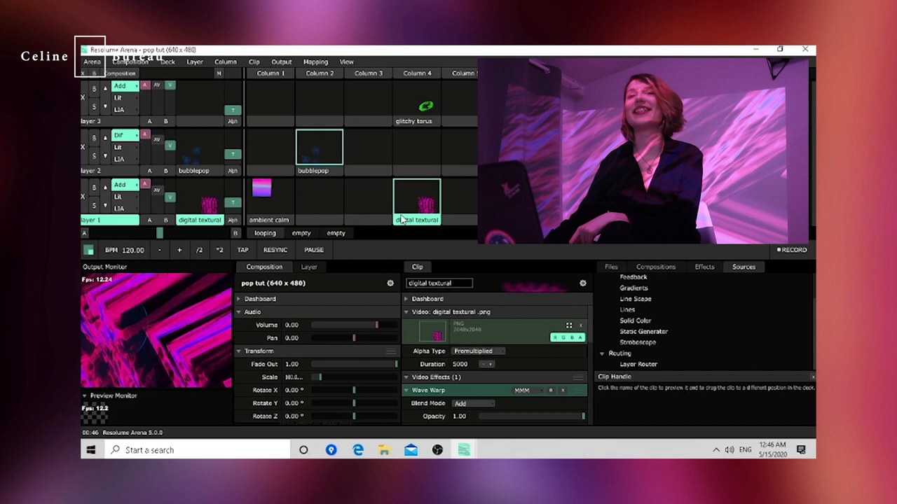
pyautogui.click(319, 147)
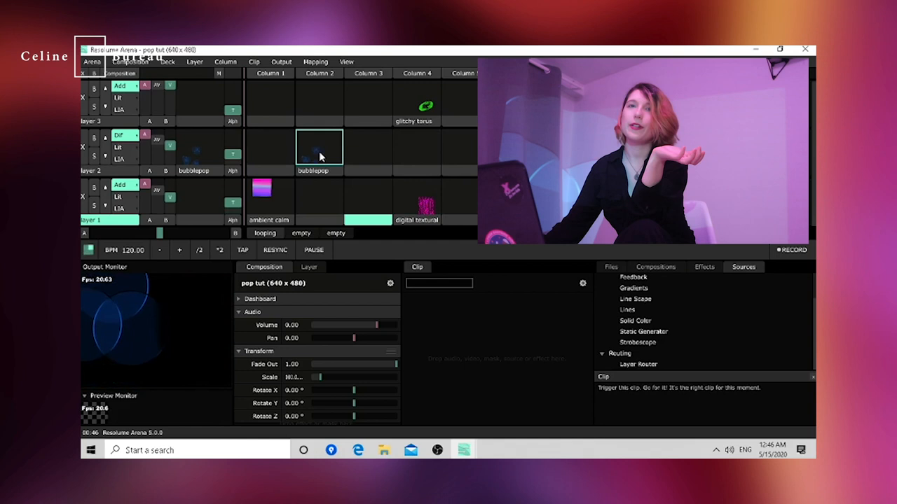
# Inspect bubblepop's Flip effect and return to the Effects listing for the glitchy torus layer
pyautogui.click(319, 148)
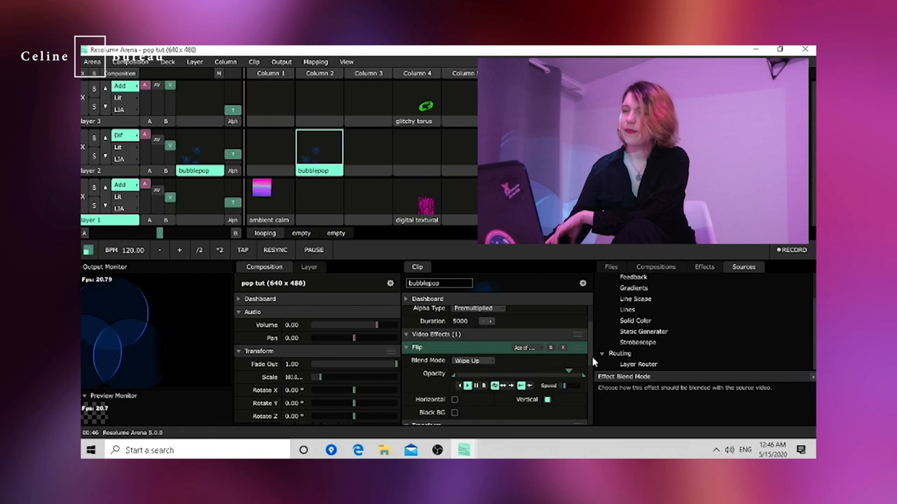
pyautogui.click(703, 266)
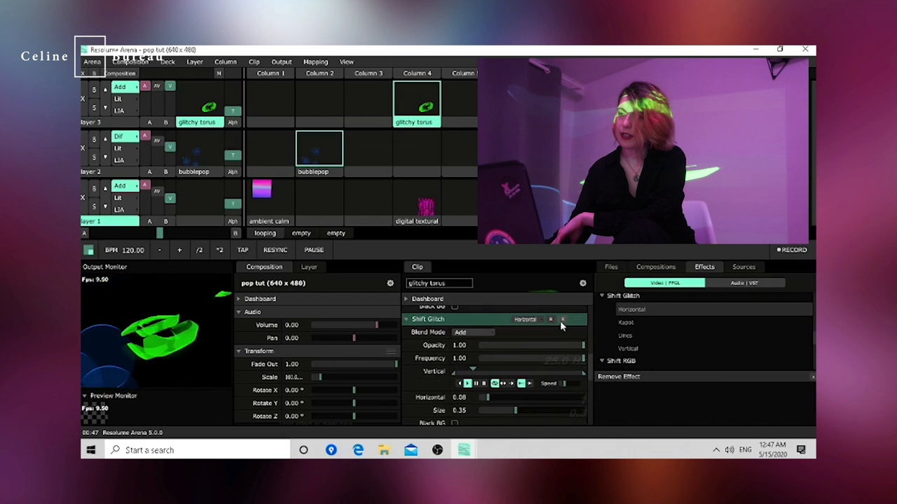
# Remove the Shift Glitch effect from the torus clip and show the Sources list with the webcam
pyautogui.click(426, 319)
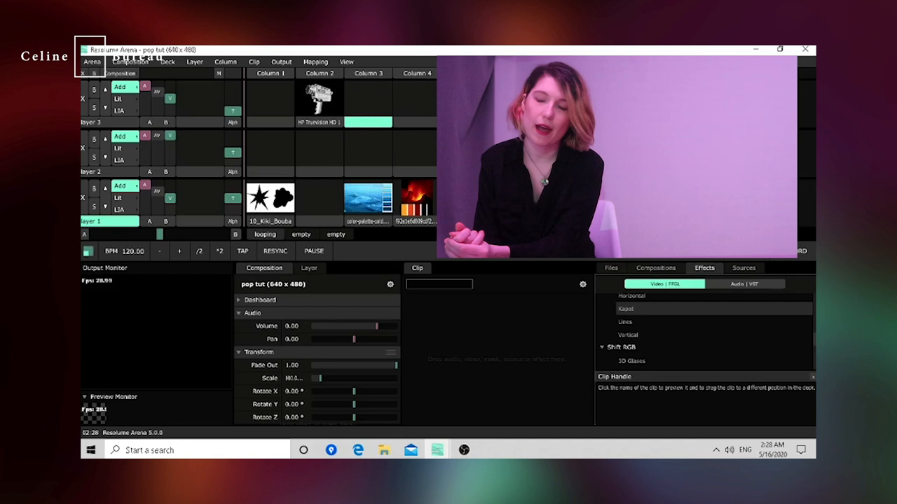
pyautogui.click(743, 268)
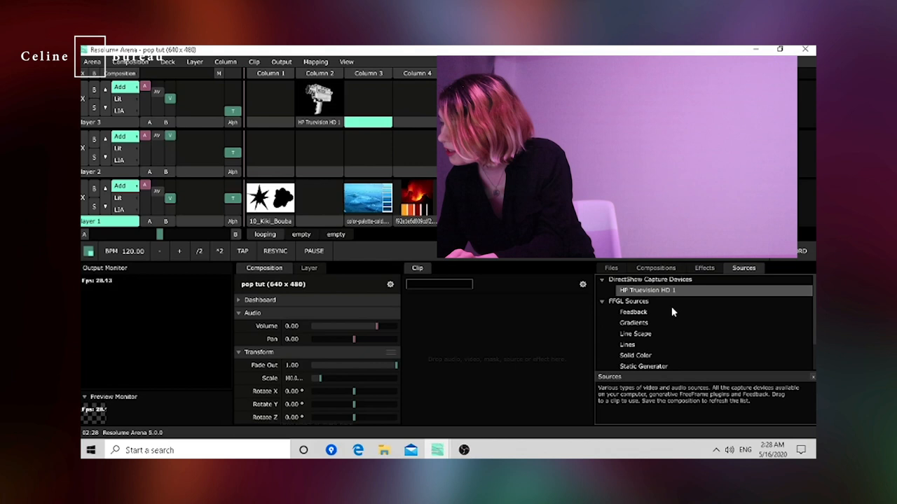
# Play the HP Truevision HD webcam as a layer 3 clip through its effects, then clear it
pyautogui.scroll(-3)
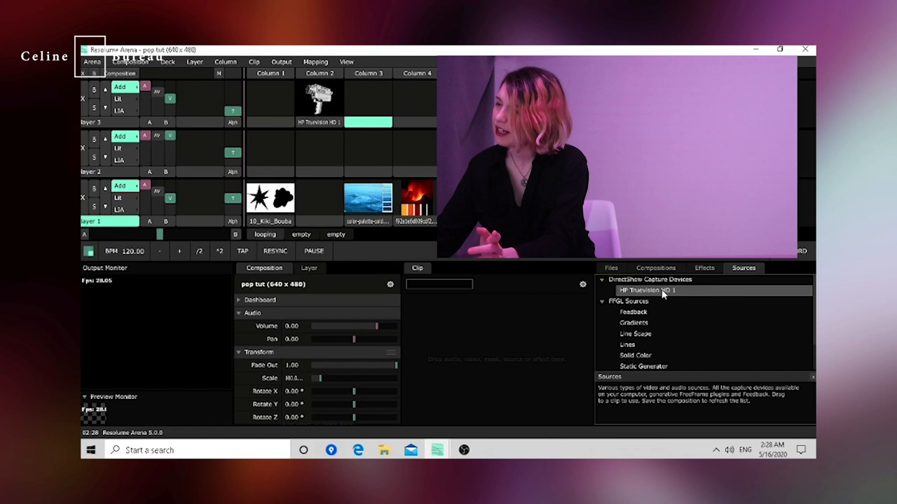
pyautogui.moveTo(669, 320)
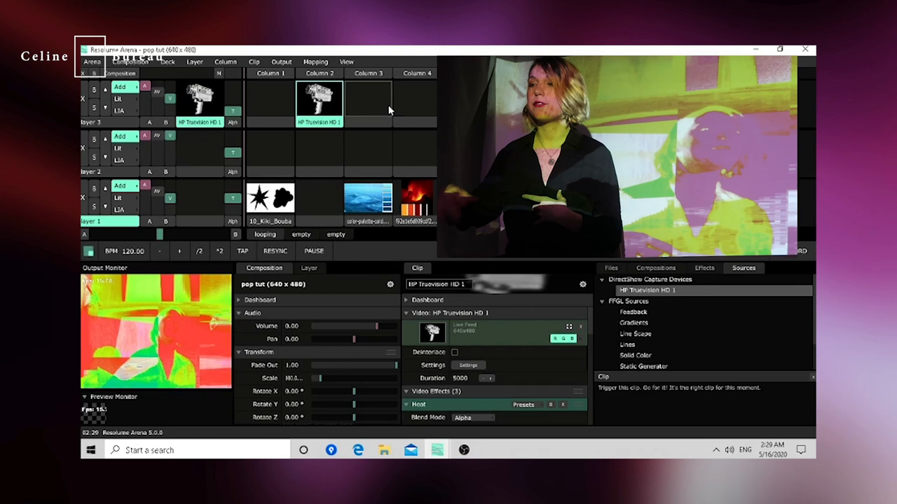
pyautogui.moveTo(353, 128)
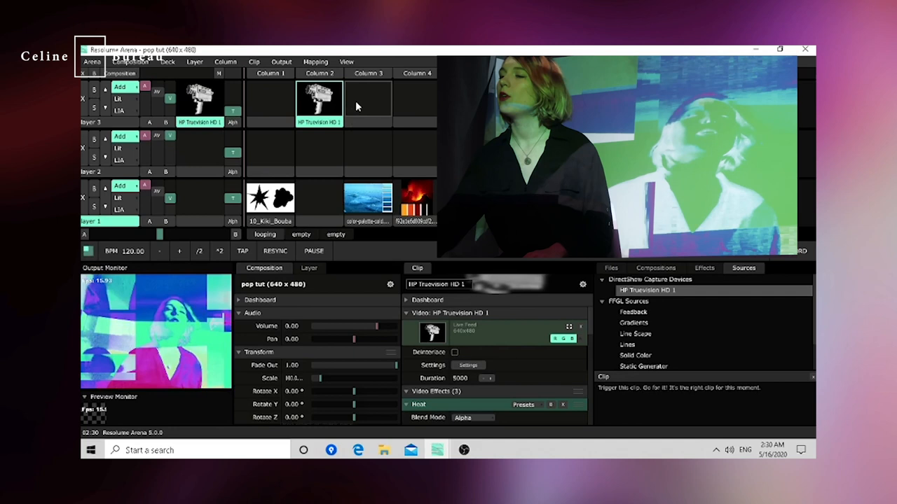
pyautogui.click(367, 105)
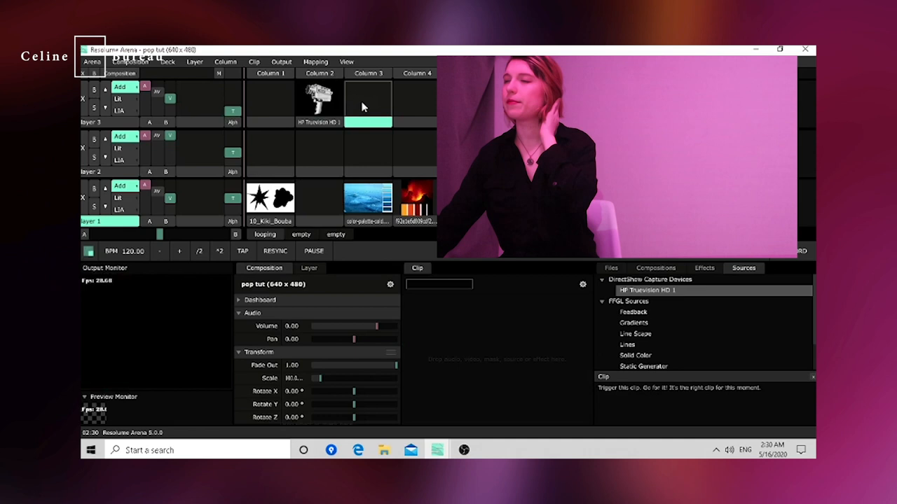
# Show layer 1's Layer settings with its Auto Pilot, blending and opacity options
pyautogui.click(308, 268)
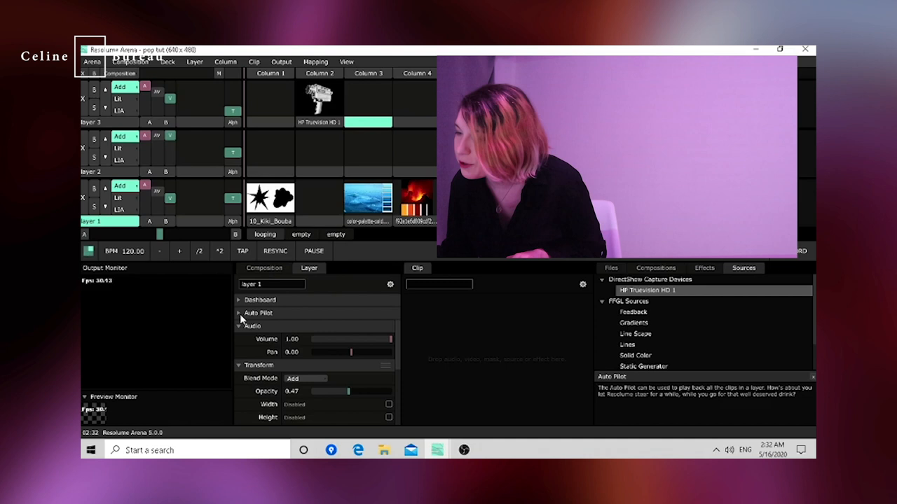
# Expand Auto Pilot and set layer 1 to play forwards through its clips automatically
pyautogui.click(238, 314)
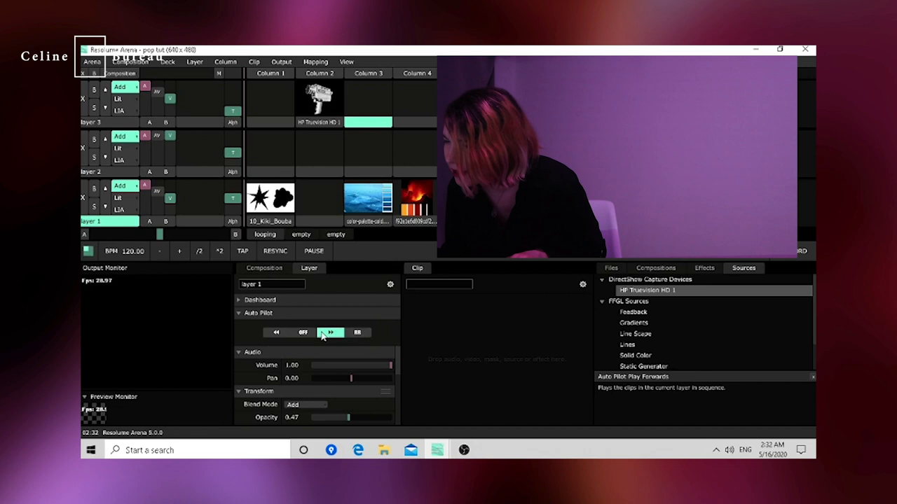
pyautogui.click(276, 332)
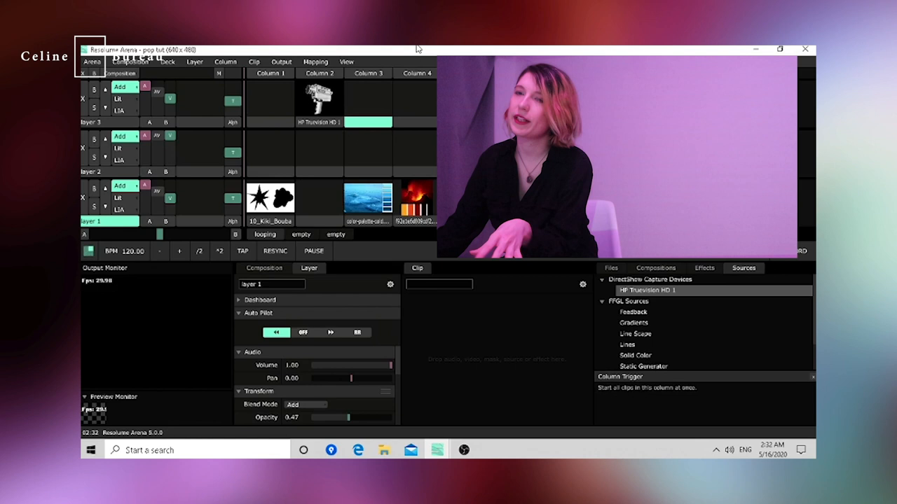
pyautogui.click(303, 332)
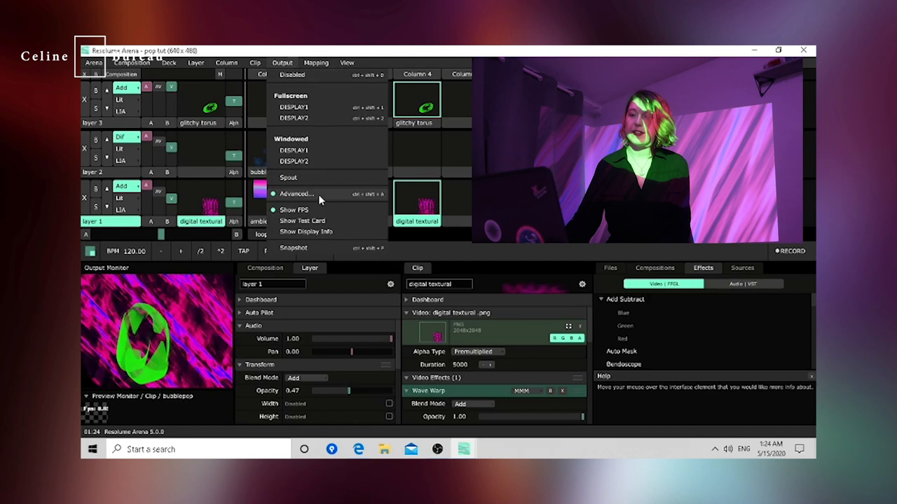
# In Advanced Output's Output Transformation, edit the slice's warp points in Bezier mode to curve it
pyautogui.click(296, 194)
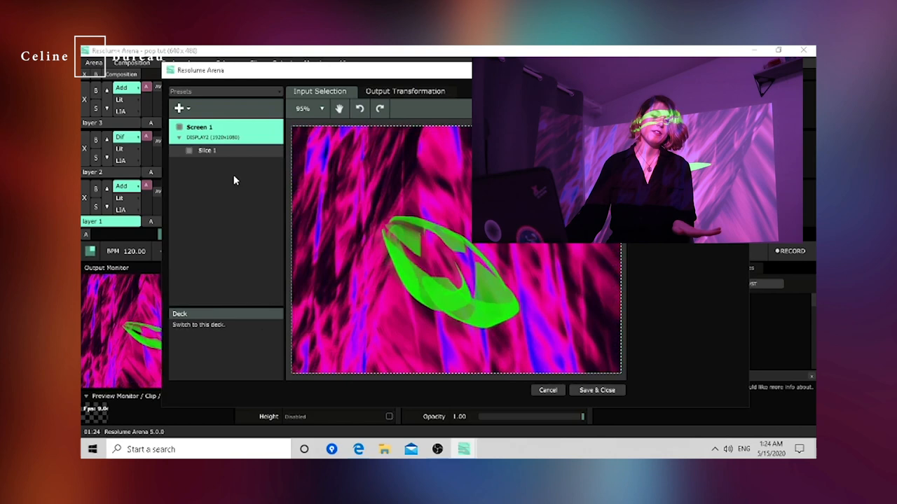
pyautogui.click(405, 91)
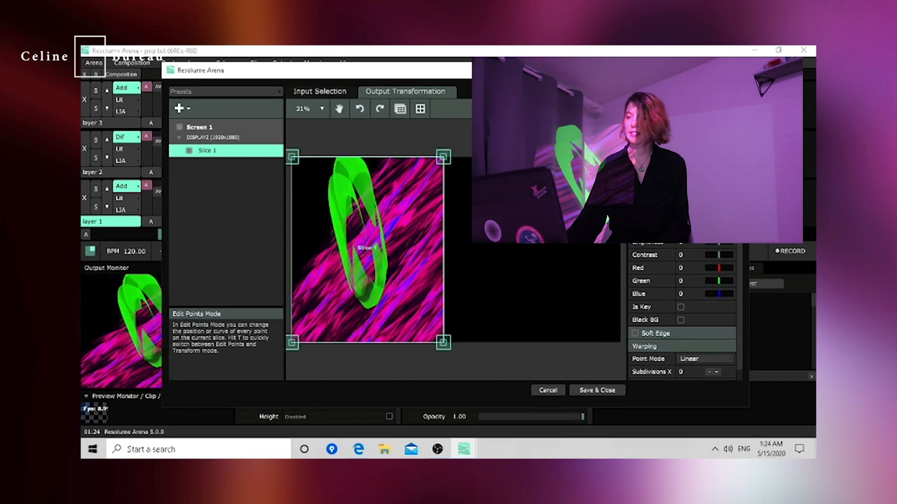
pyautogui.click(703, 359)
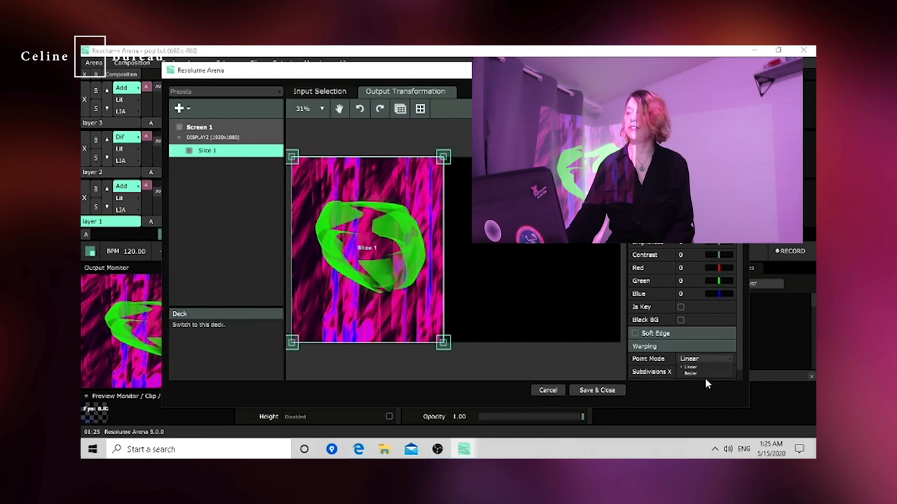
pyautogui.click(689, 372)
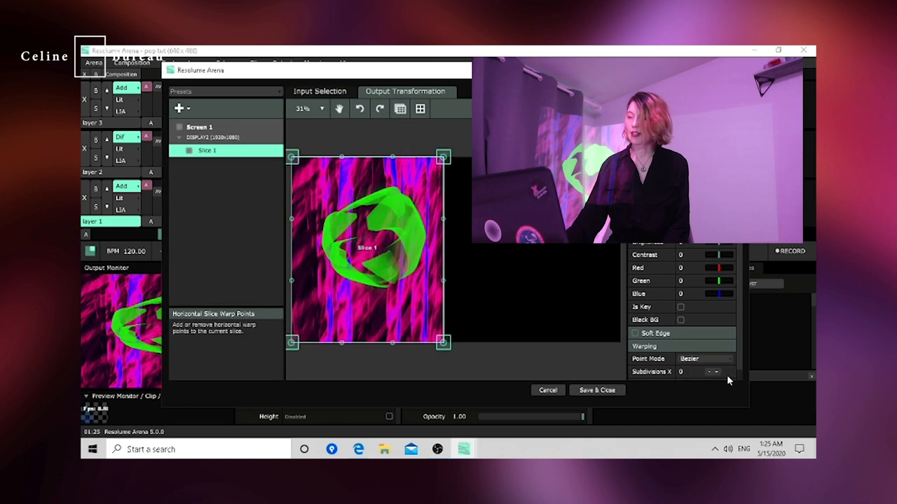
pyautogui.click(709, 370)
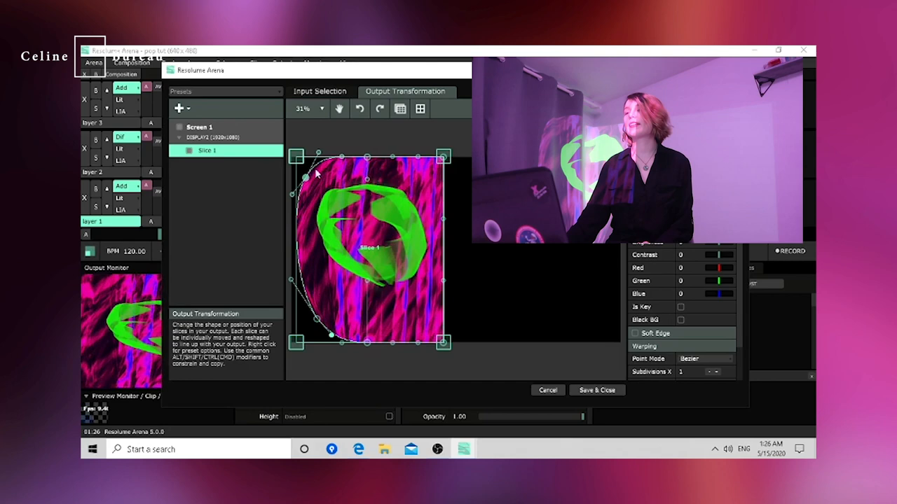
# Round the slice's outline further and place the flipped duplicate against it to form the egg shape
pyautogui.moveTo(306, 177); pyautogui.dragTo(308, 205)
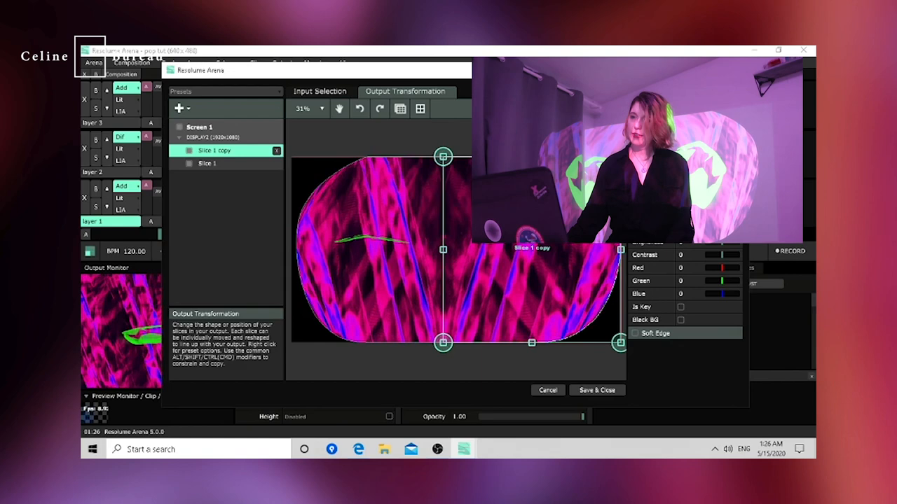
pyautogui.moveTo(620, 342); pyautogui.dragTo(586, 342)
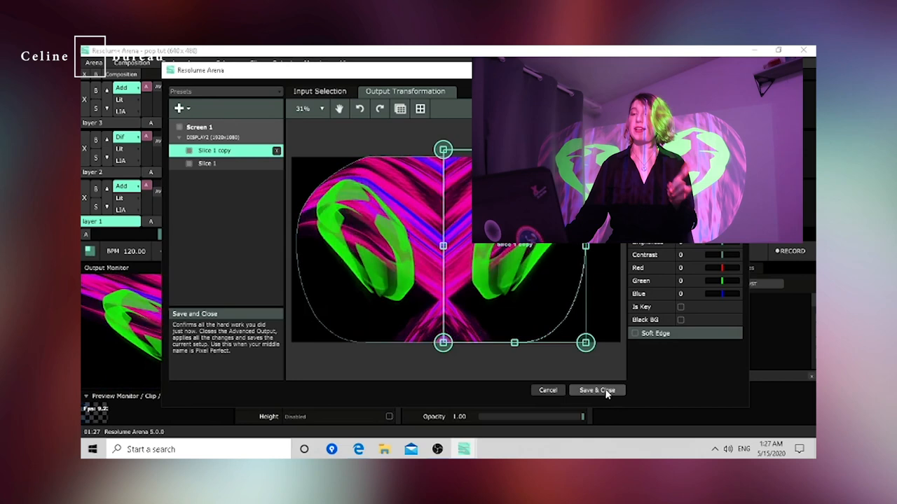
# Save and close the Advanced Output mapping, then minimize Resolume to show the desktop
pyautogui.click(596, 390)
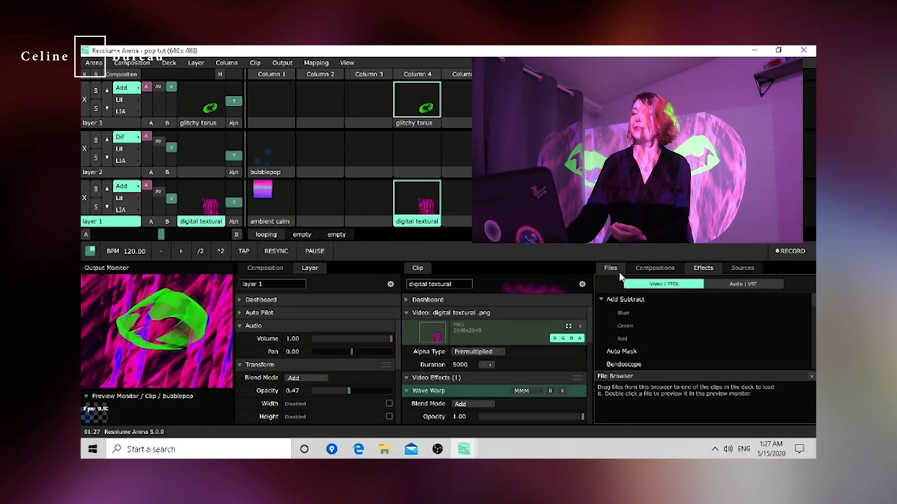
pyautogui.click(610, 267)
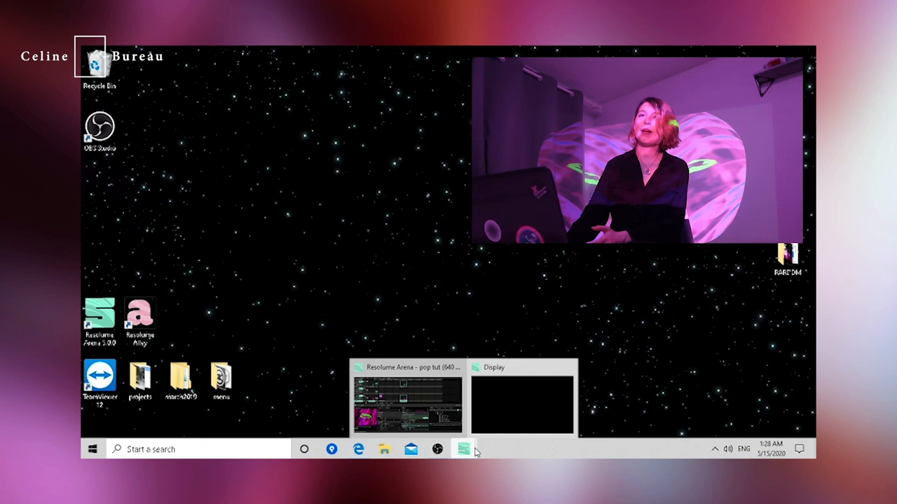
# Restore the Resolume window from the taskbar and show the Output menu's display options
pyautogui.click(406, 399)
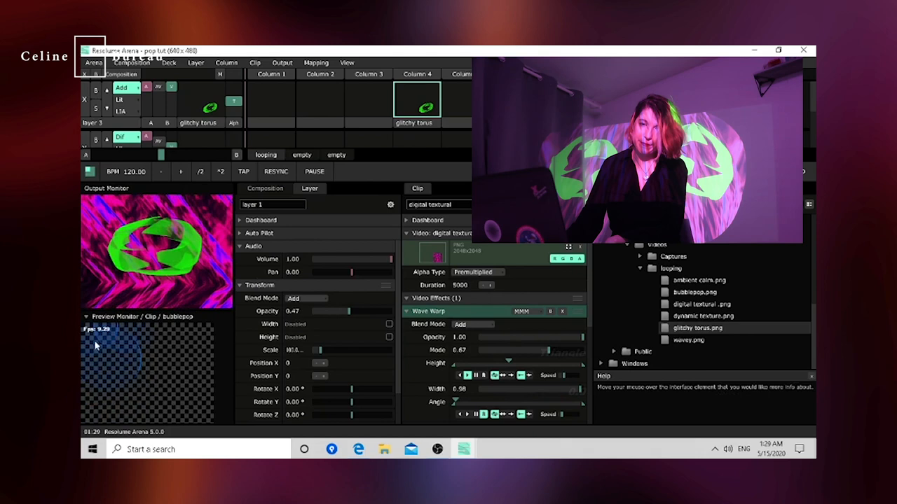
pyautogui.click(281, 62)
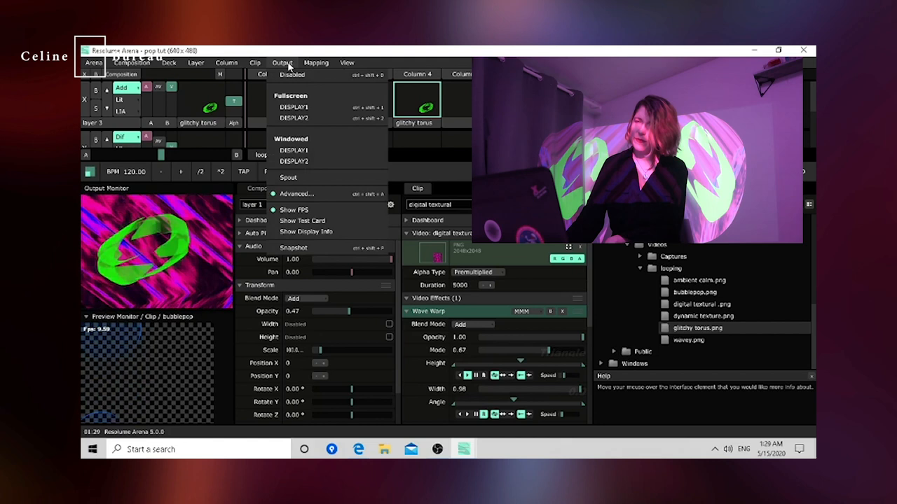